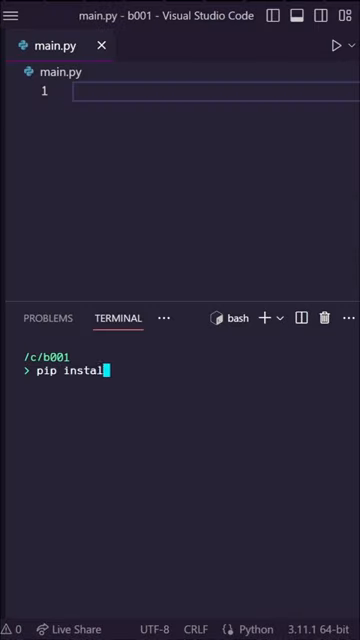
# Step: Finish the pip install command in the terminal before starting main.py
pyautogui.press('Enter')
pyautogui.write('import')
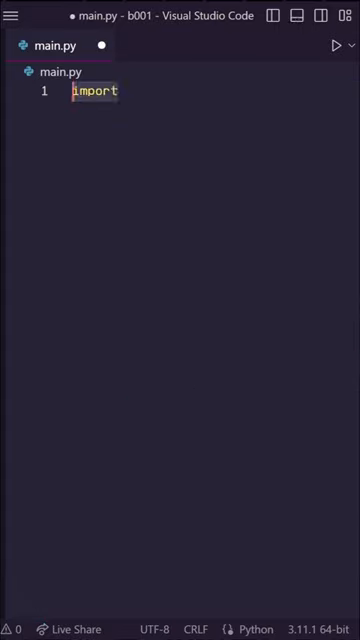
# Step: Write import pyautogui as pag and pag.moveTo(1200,600), then run the script
pyautogui.write('pyautogui as pag')
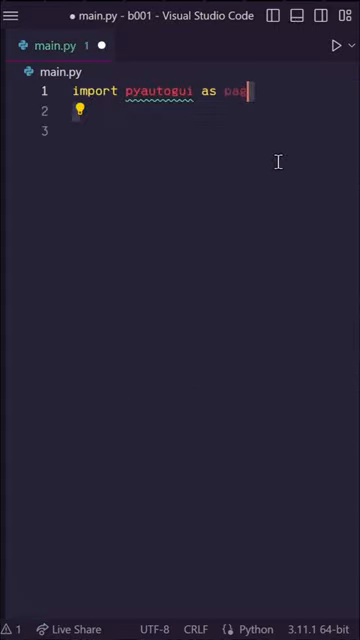
pyautogui.write('pag.moveTo()')
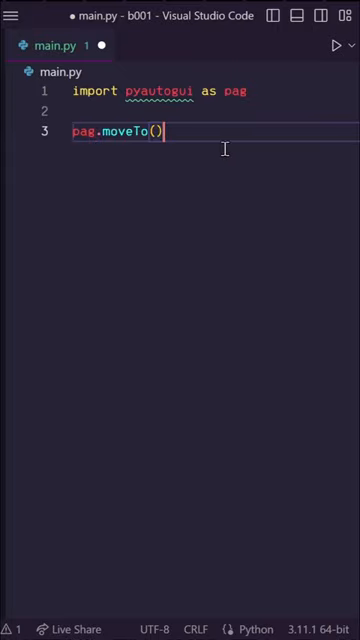
pyautogui.write('1200,600')
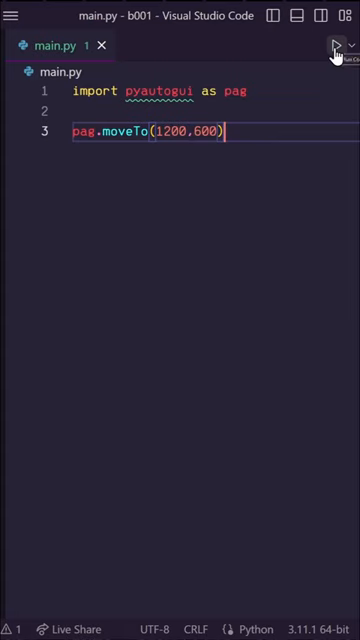
pyautogui.click(332, 42)
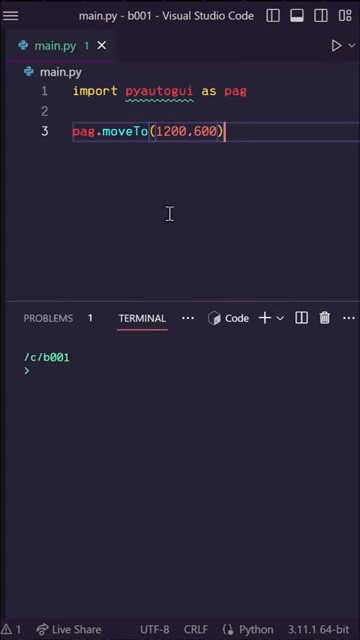
pyautogui.moveTo(114, 112)
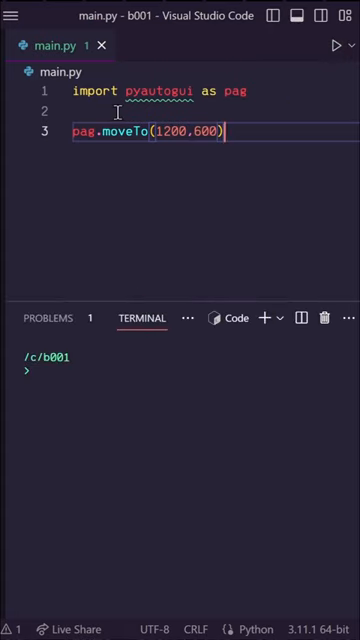
# Step: Import random and set x = random.randint(900,1500) and y = random.randint(400,800)
pyautogui.write('import random')
pyautogui.write('import time')
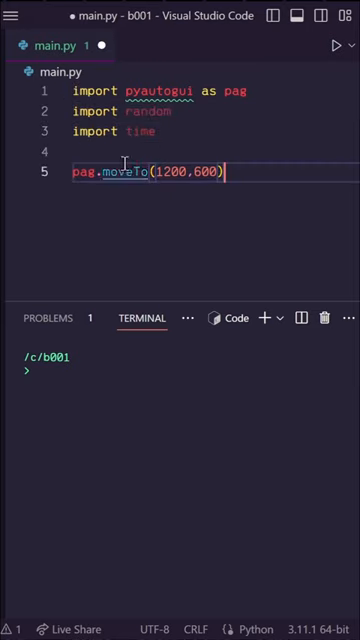
pyautogui.write('x = random')
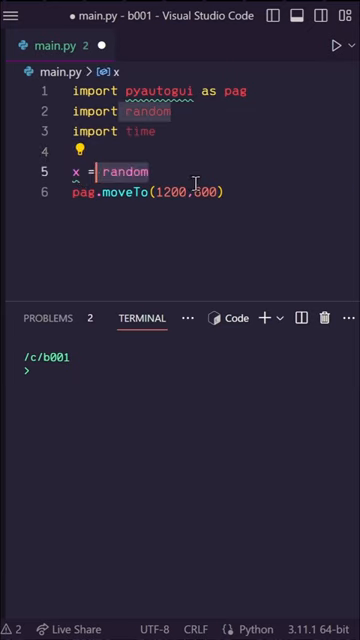
pyautogui.write('.randint(900,1500)')
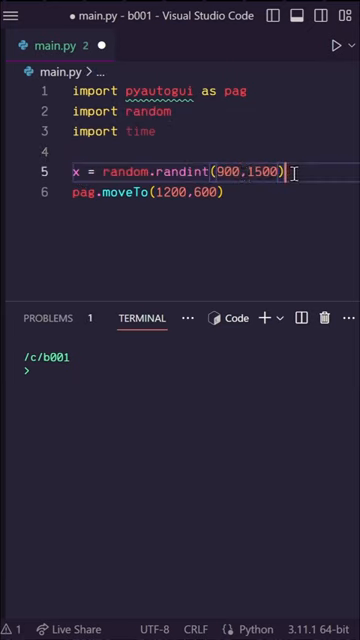
pyautogui.write('y = random.randint(400,800)')
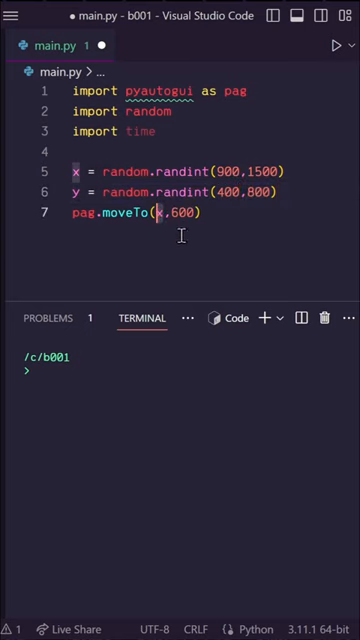
# Step: Move to (x, y) over 0.2 s inside a while True loop with time.sleep(1)
pyautogui.write('y')
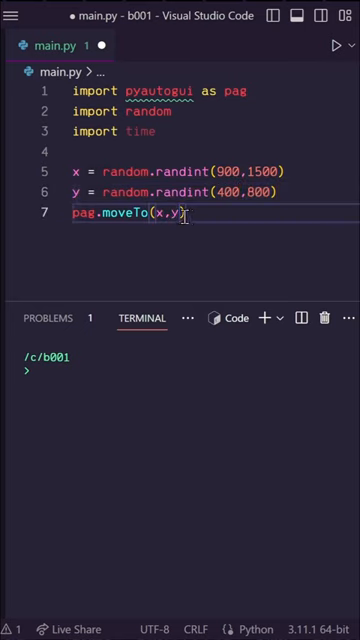
pyautogui.write(',0.2')
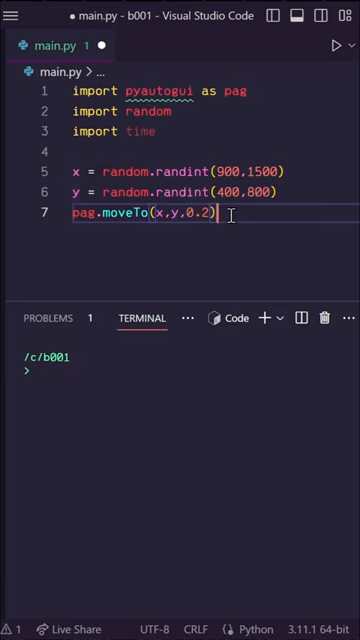
pyautogui.write('while True:')
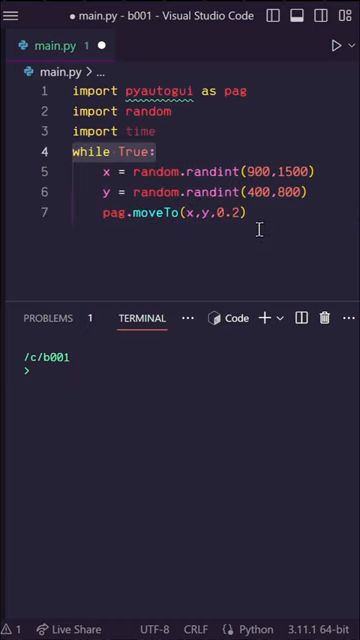
pyautogui.write('time.sleep(1)')
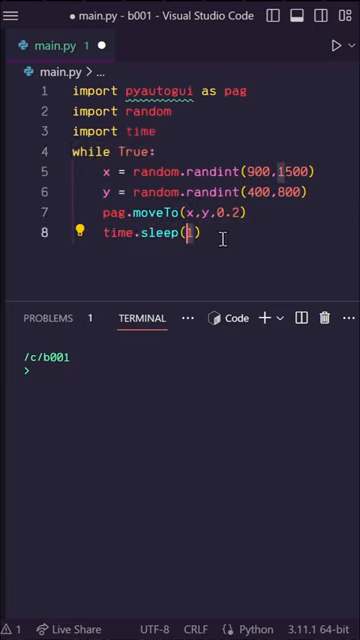